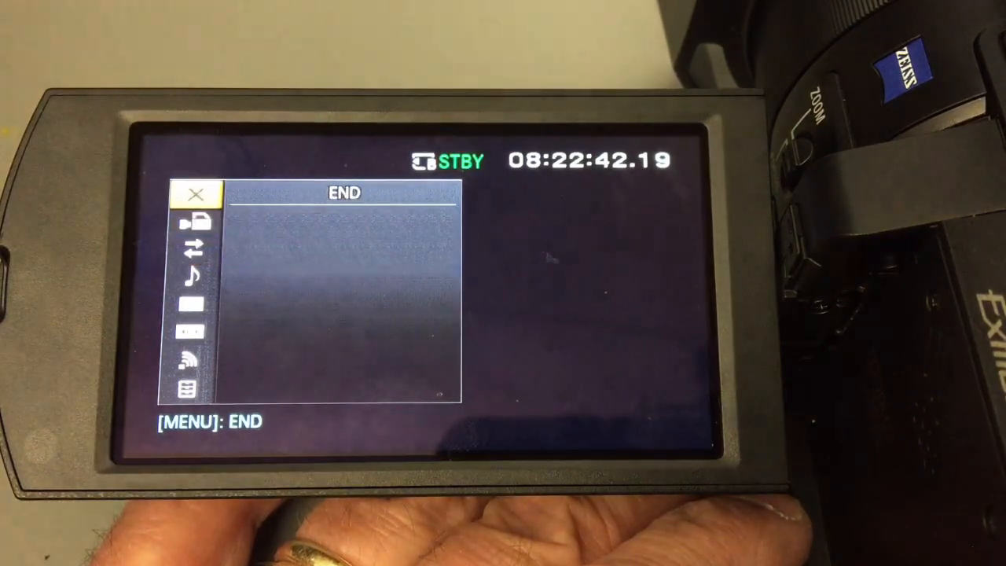
Move from the OTHERS category to REC/OUT SET and highlight REC SET.
{"action": "left_click", "coordinate": [187, 389]}
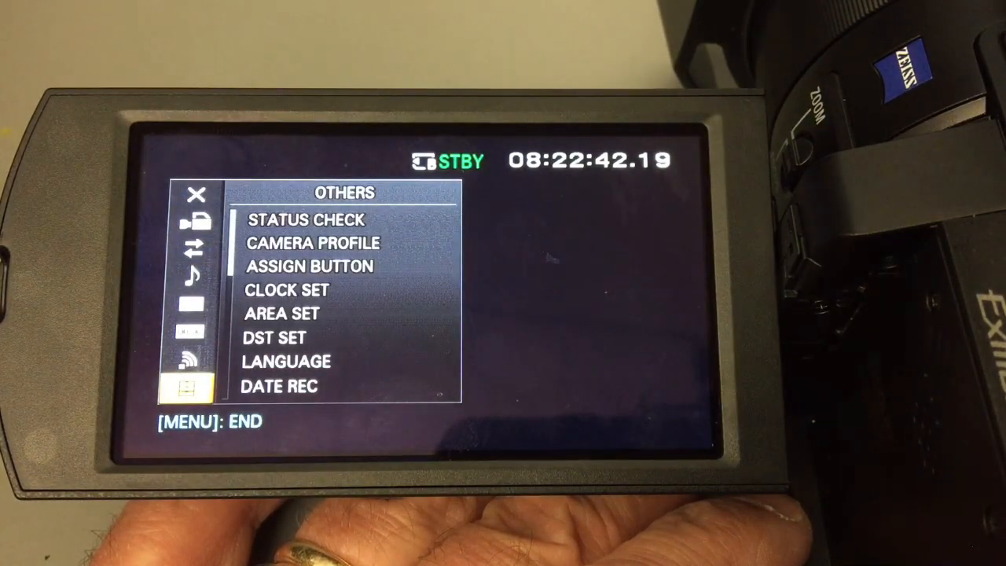
{"action": "left_click", "coordinate": [190, 360]}
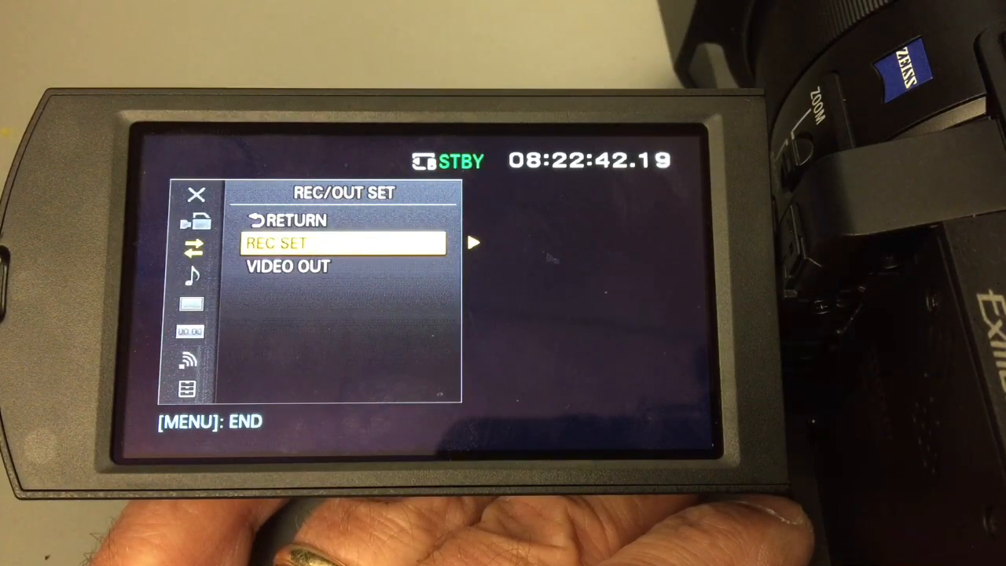
{"action": "left_click", "coordinate": [343, 242]}
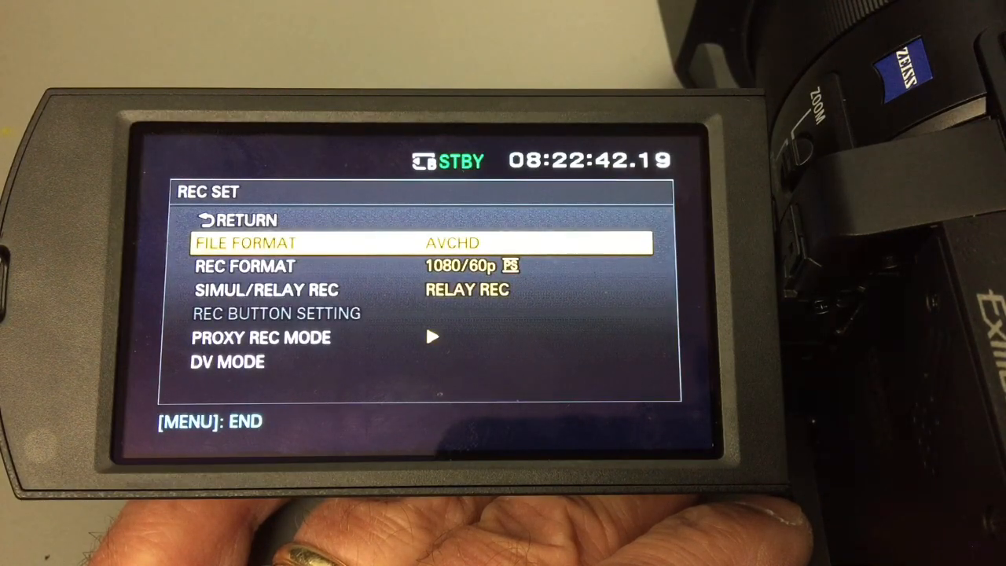
{"action": "key", "text": "Down"}
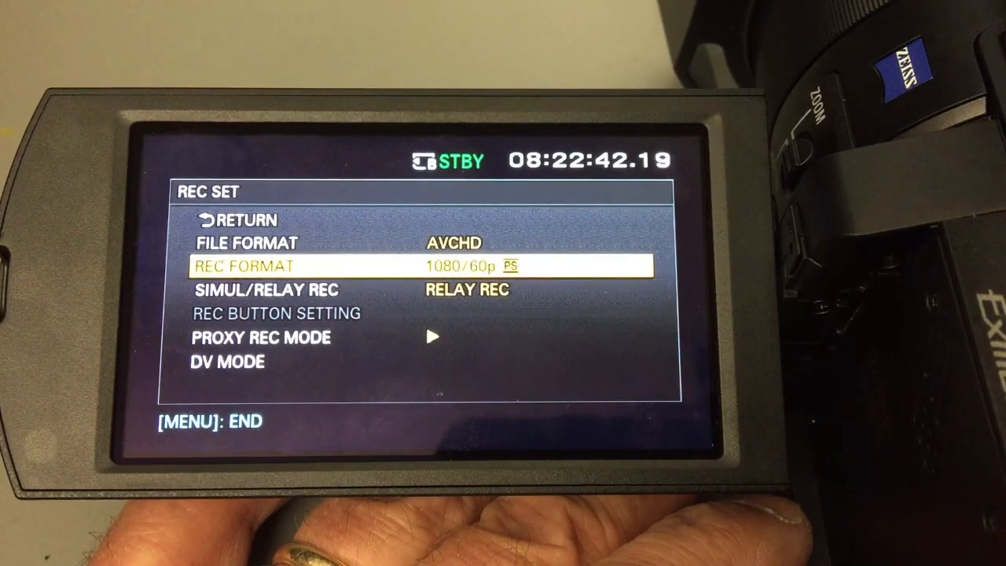
{"action": "left_click", "coordinate": [244, 266]}
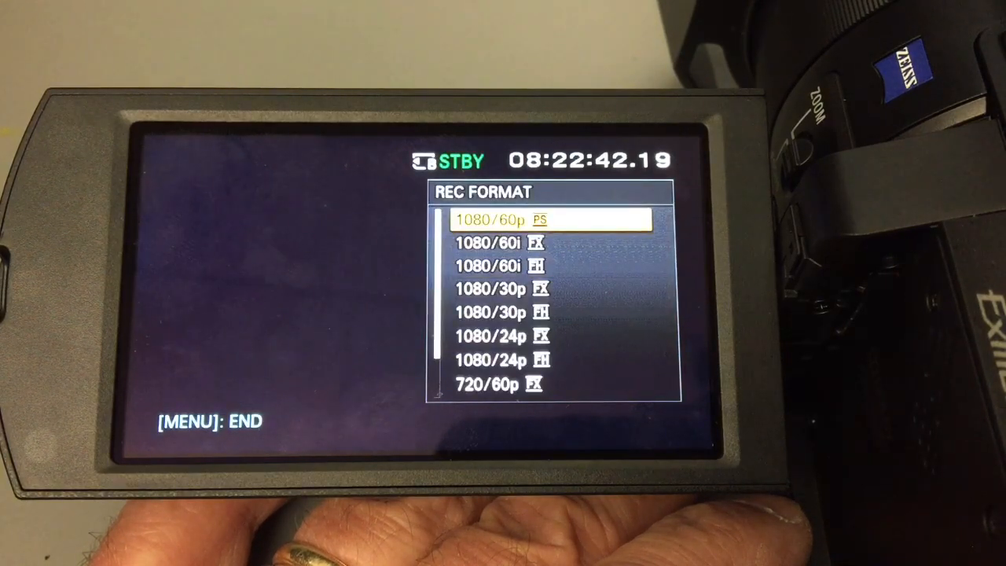
{"action": "scroll", "scroll_direction": "down", "scroll_amount": 3}
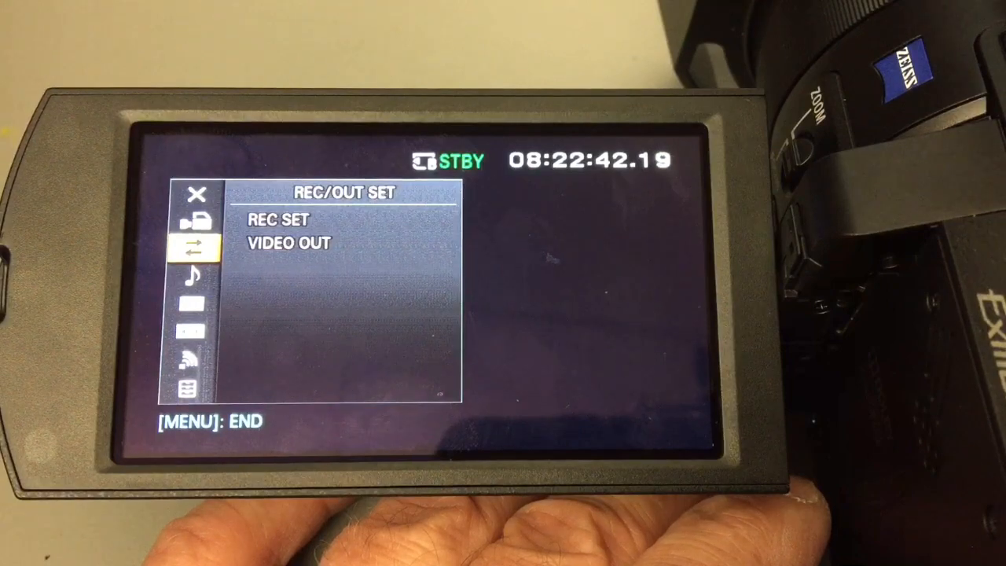
{"action": "left_click", "coordinate": [278, 219]}
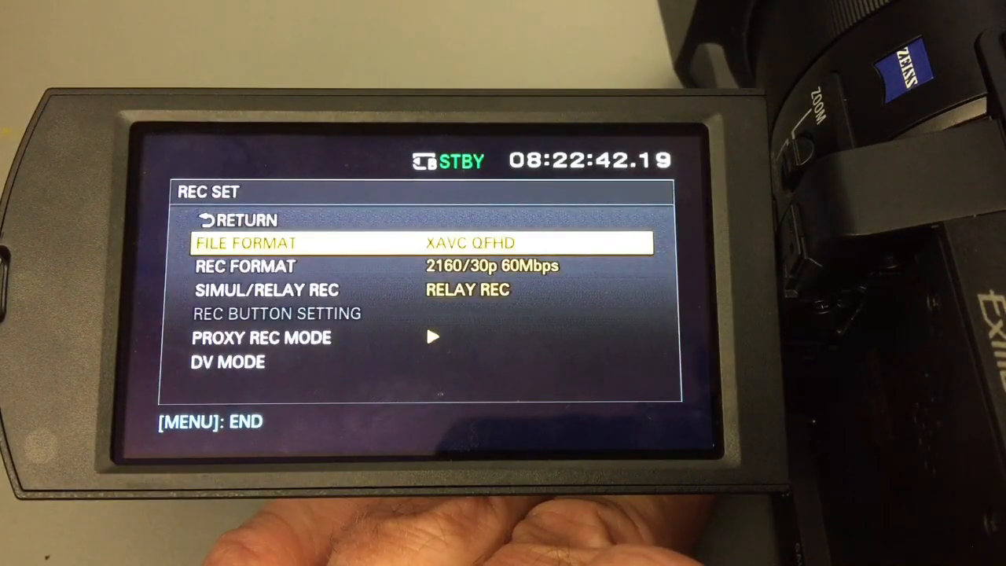
Open REC FORMAT to list 2160/30p and 2160/24p at 60Mbps.
{"action": "left_click", "coordinate": [244, 265]}
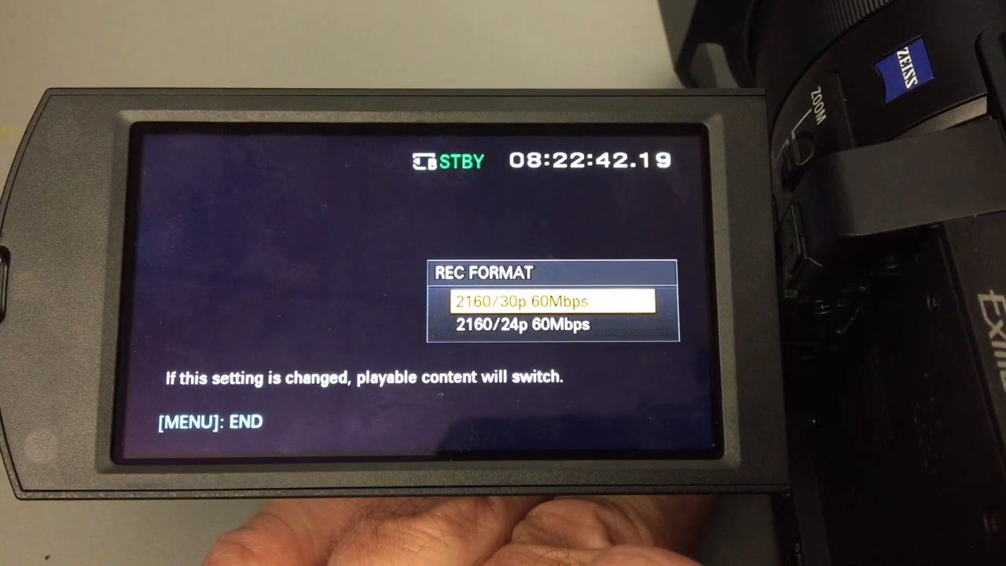